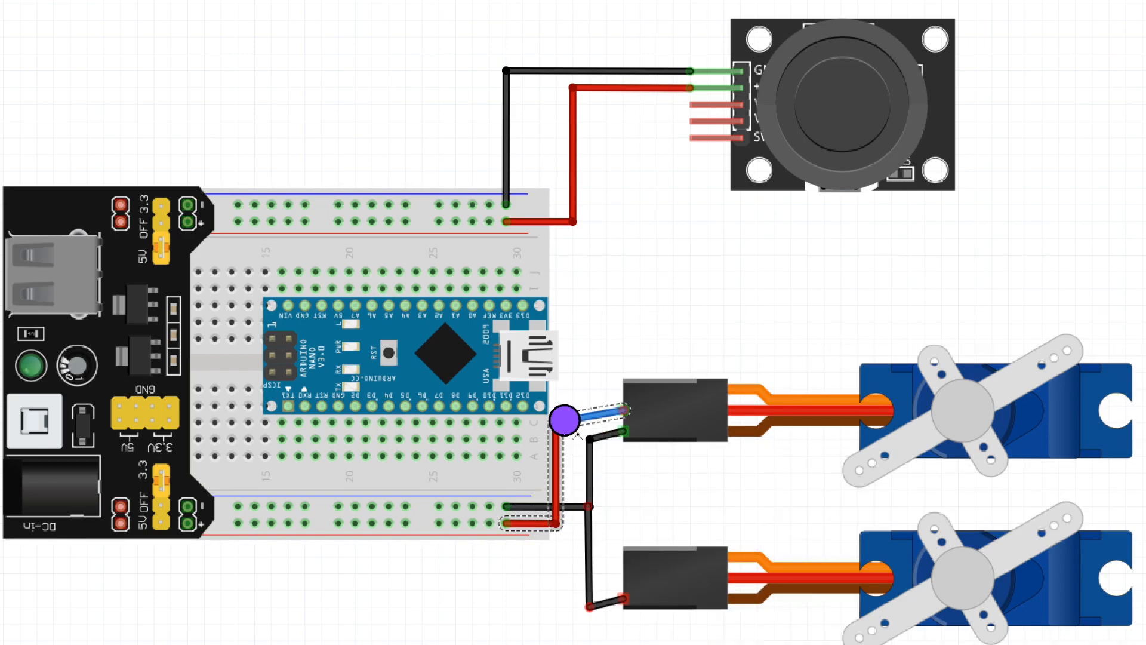
Run the lower servo's power wires to the rails and a yellow signal wire from the upper servo.
left_click_drag(563, 417, 563, 556)
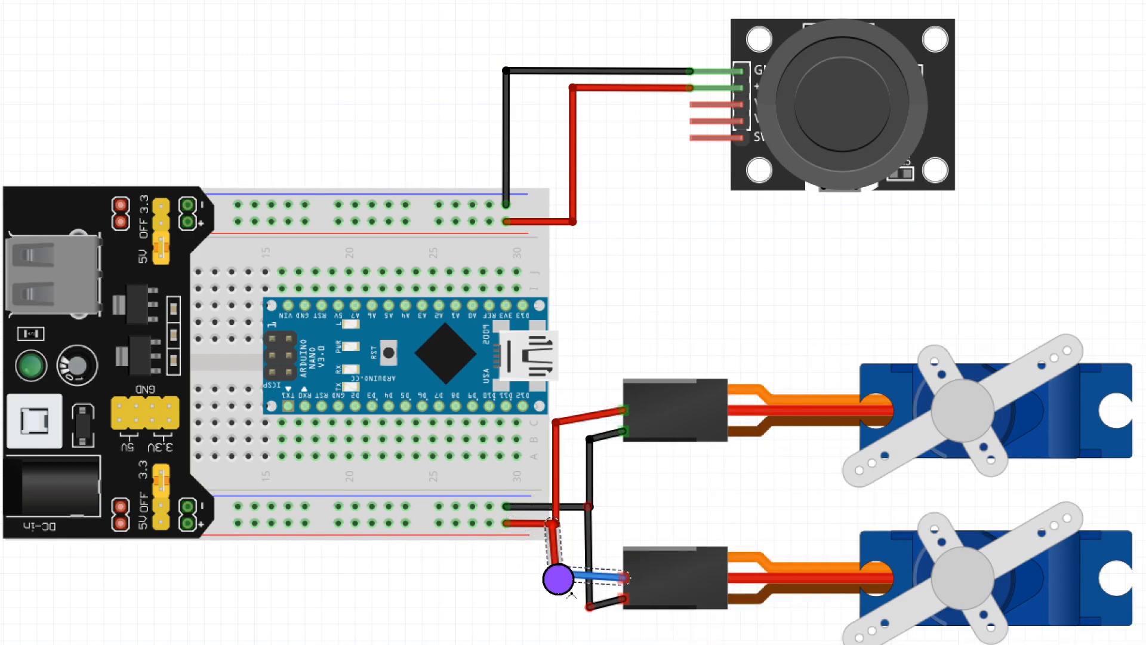
left_click_drag(551, 577, 618, 394)
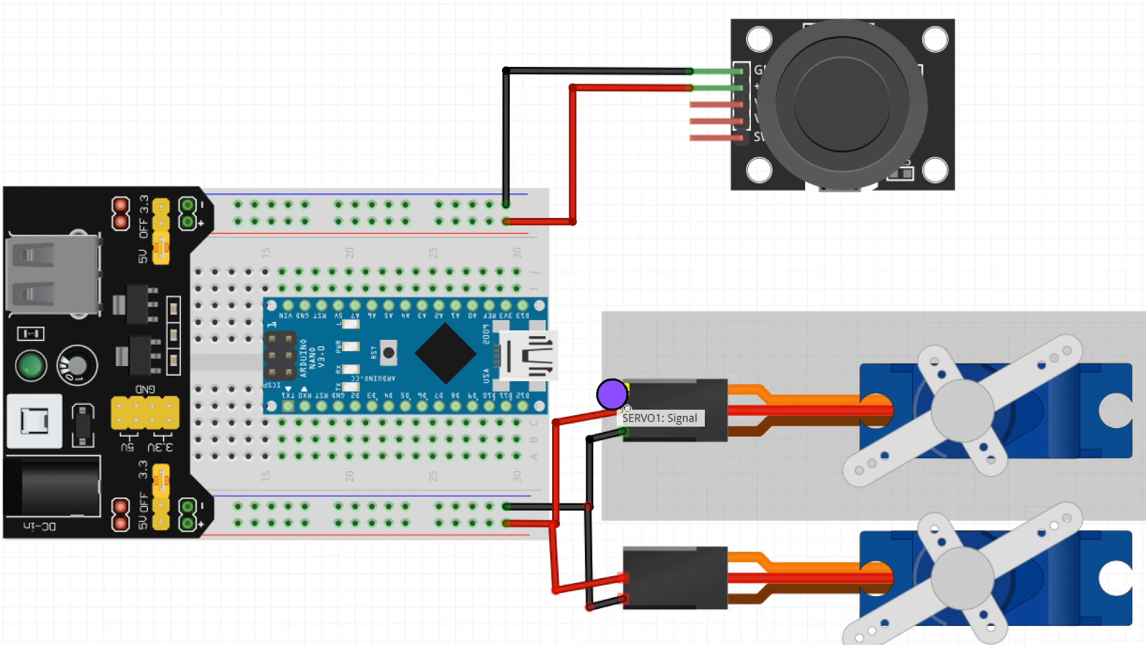
right_click(610, 400)
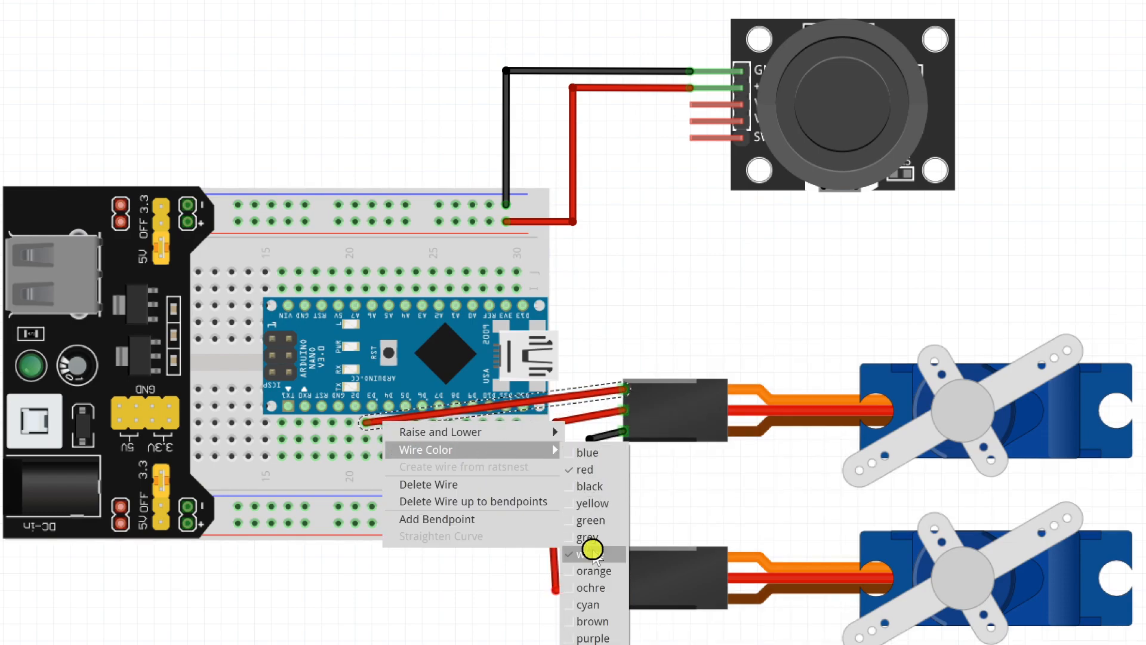
left_click(593, 554)
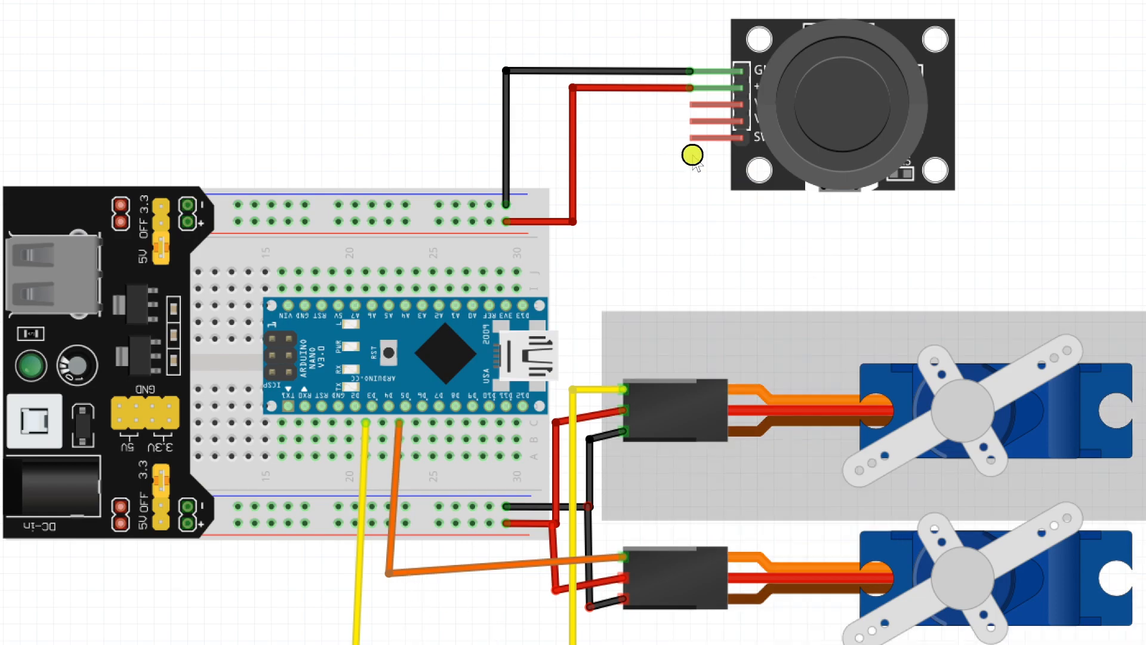
Recolour the joystick axis wire running to the Nano's analog pin.
right_click(550, 263)
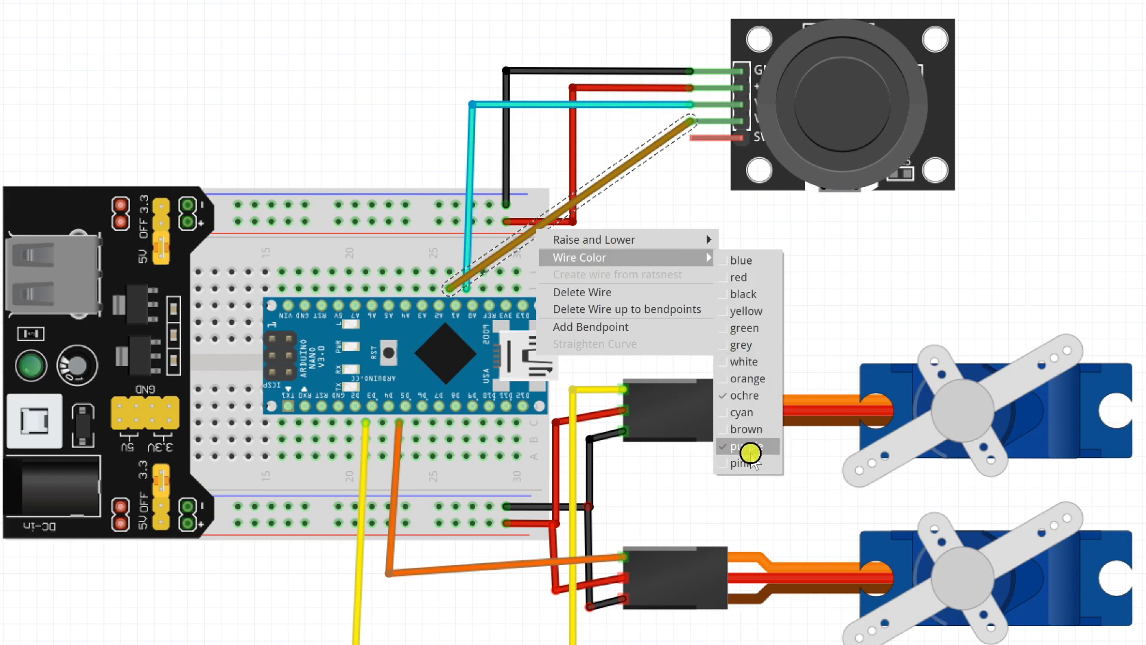
left_click(742, 463)
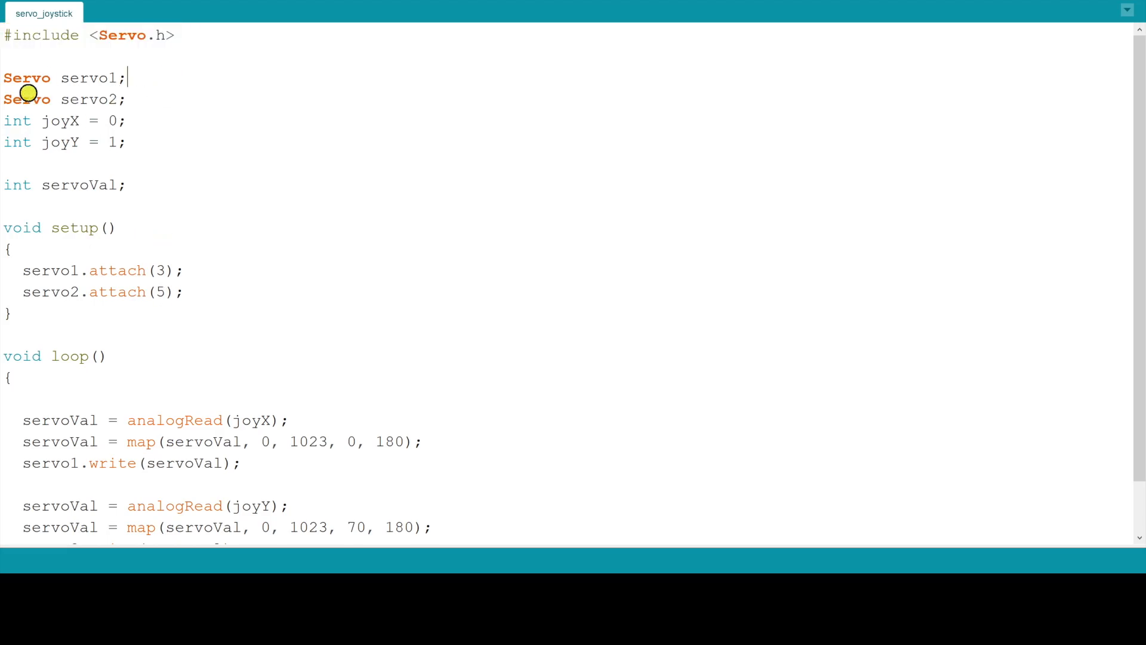
left_click_drag(3, 77, 117, 98)
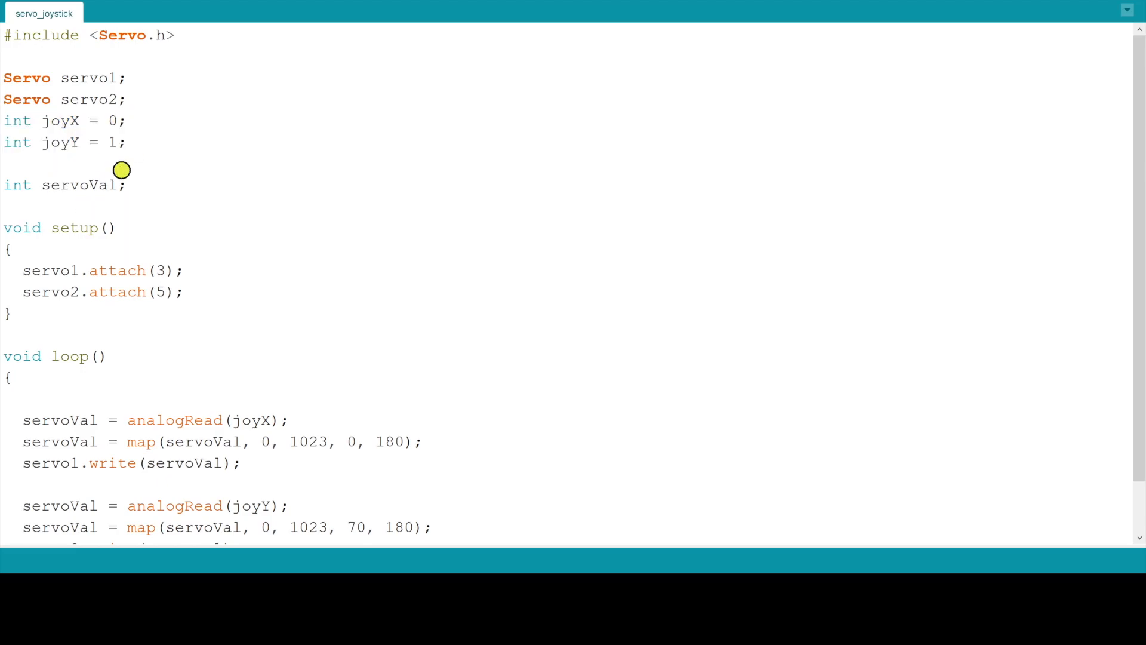
mouse_move(40, 120)
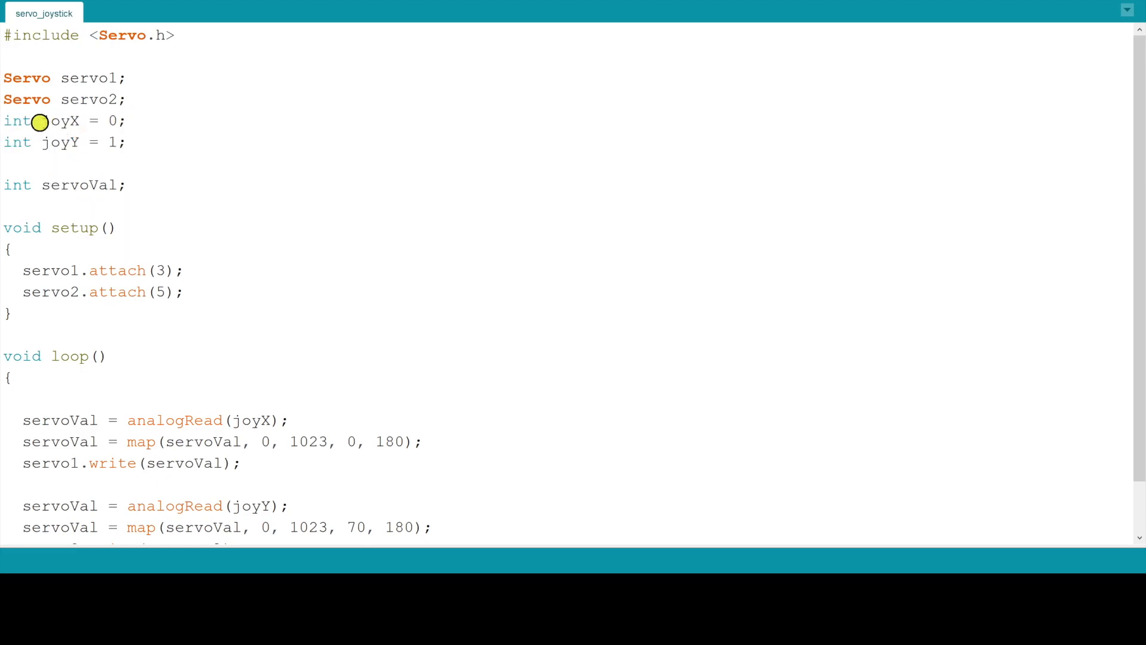
double_click(59, 120)
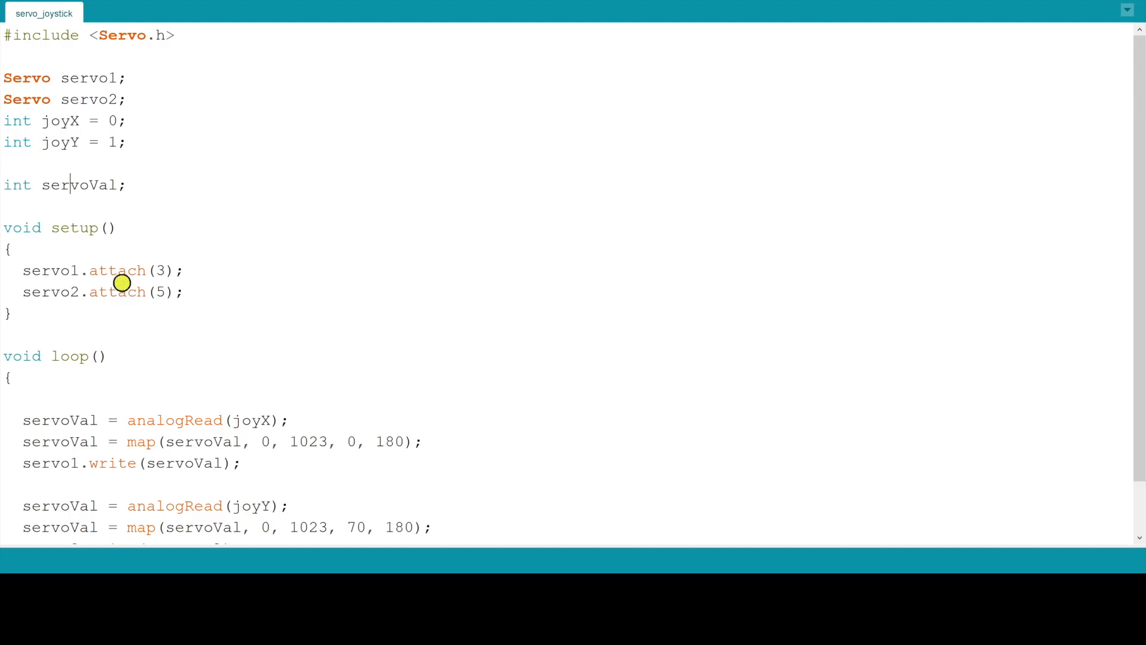
mouse_move(16, 270)
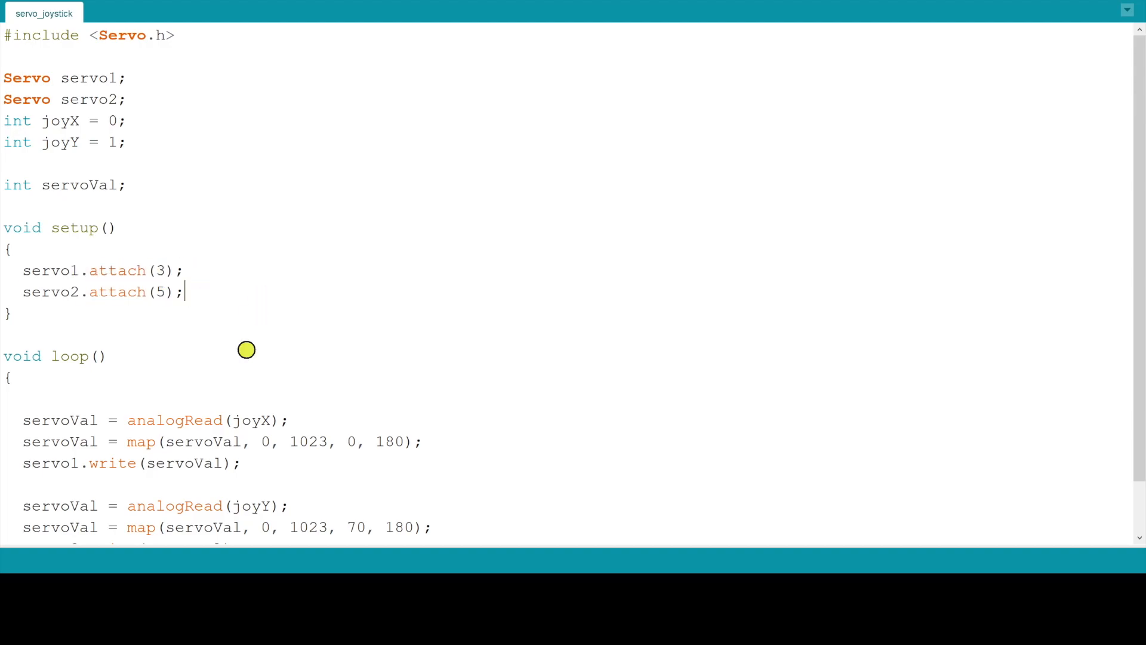
scroll("down", 3)
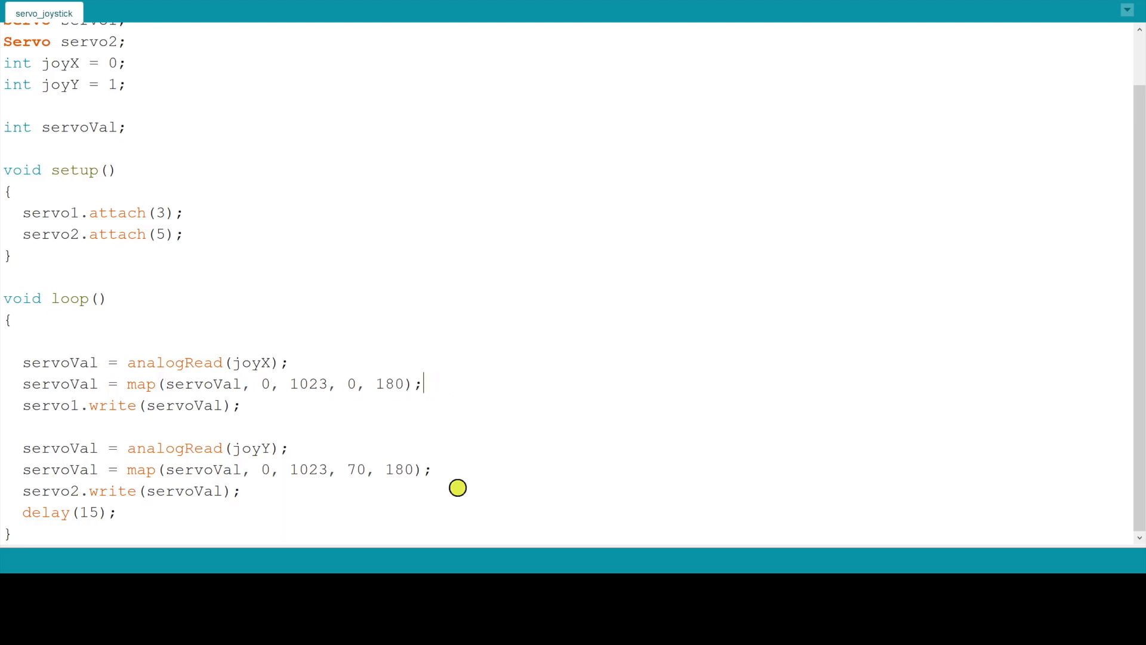
mouse_move(79, 469)
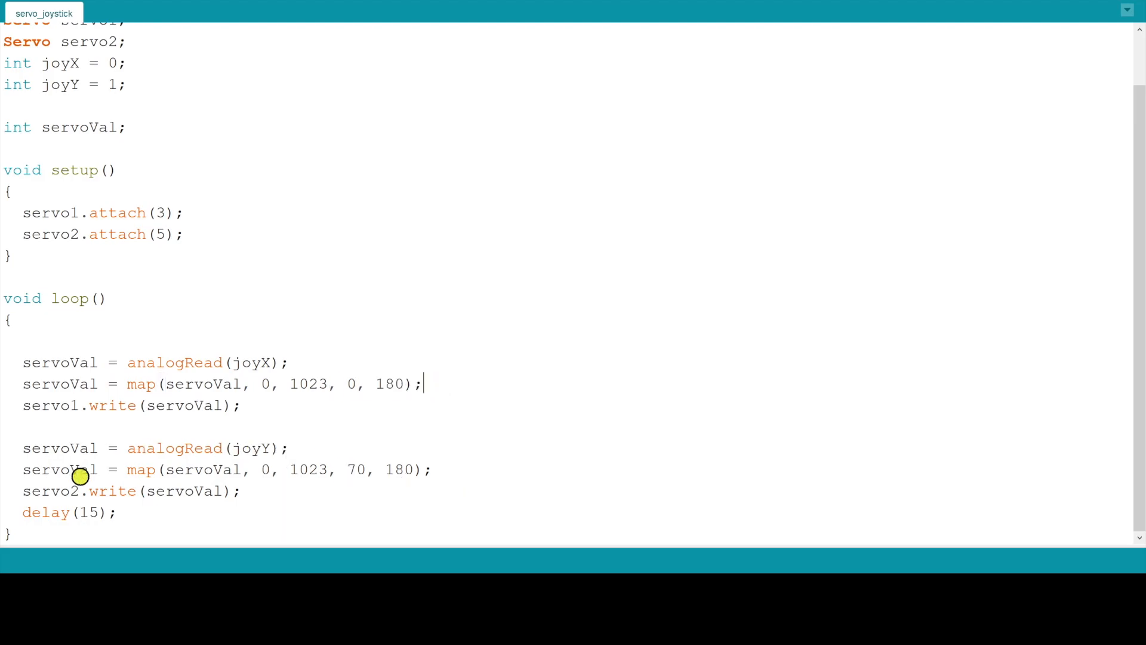
double_click(253, 448)
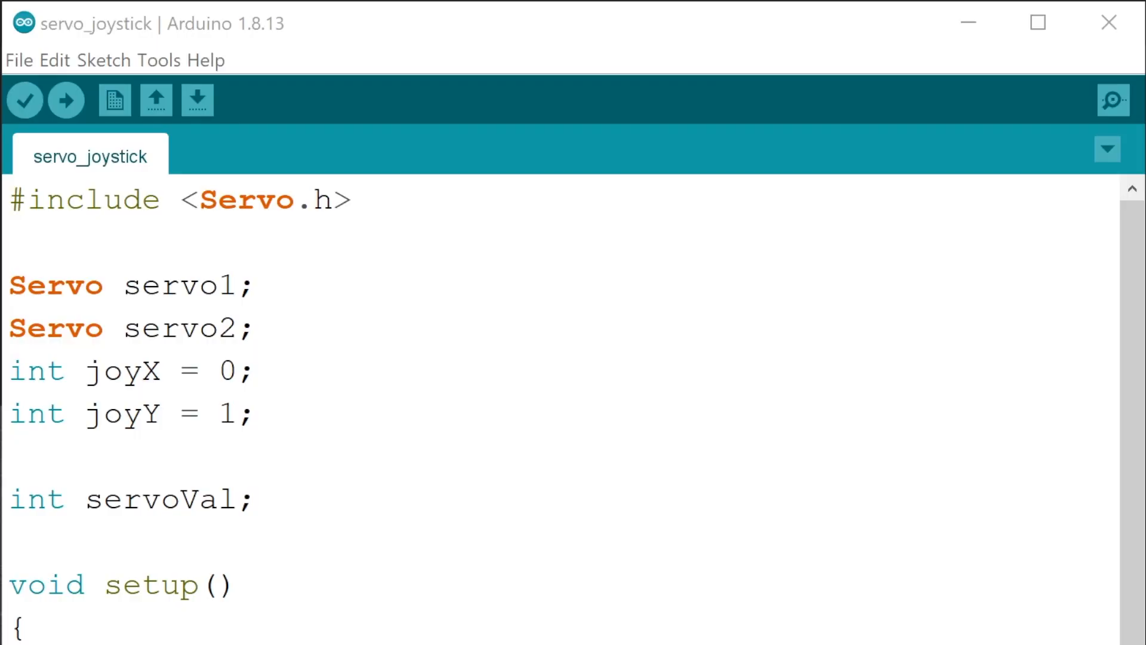
Upload the servo_joystick sketch to the Arduino Nano on COM4.
left_click(130, 59)
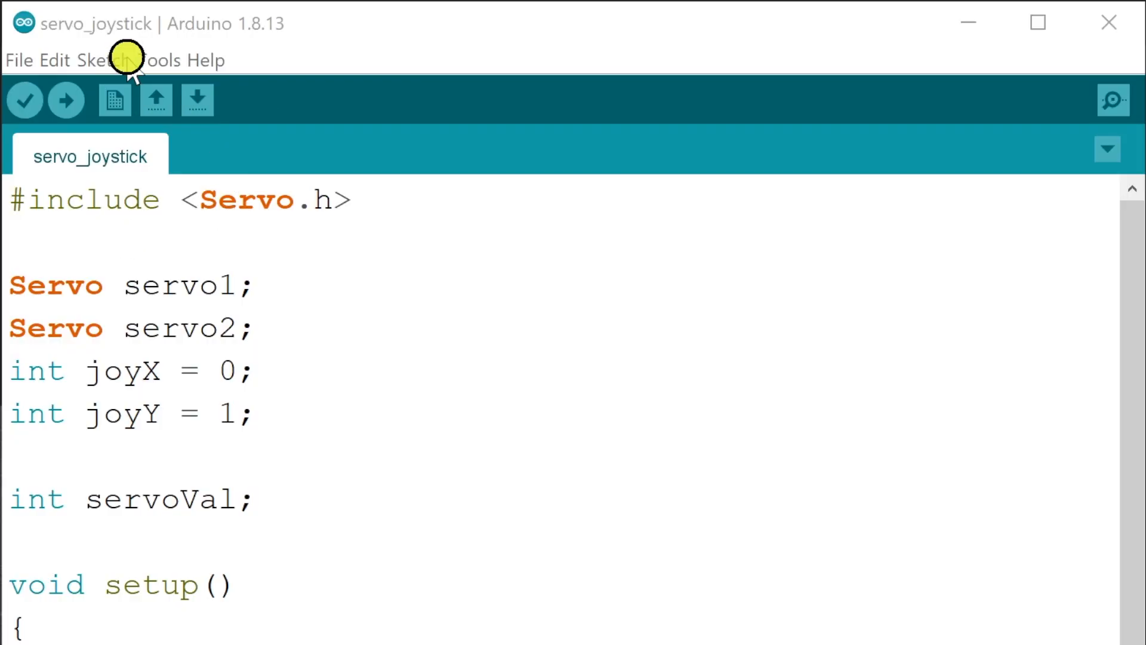
left_click(159, 60)
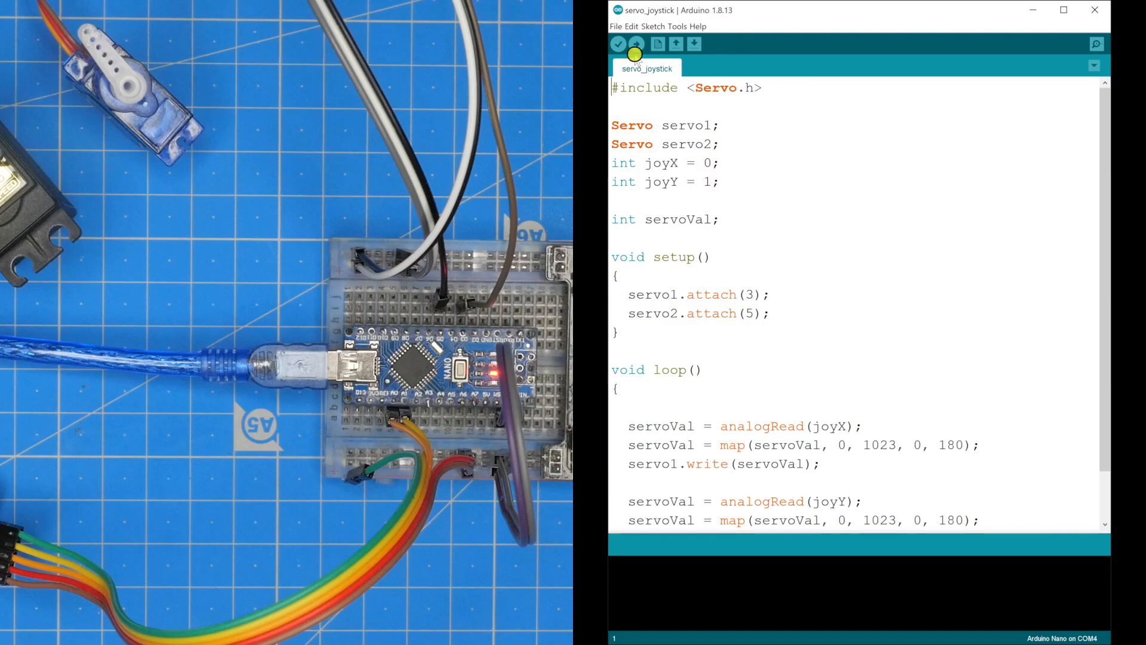
left_click(636, 44)
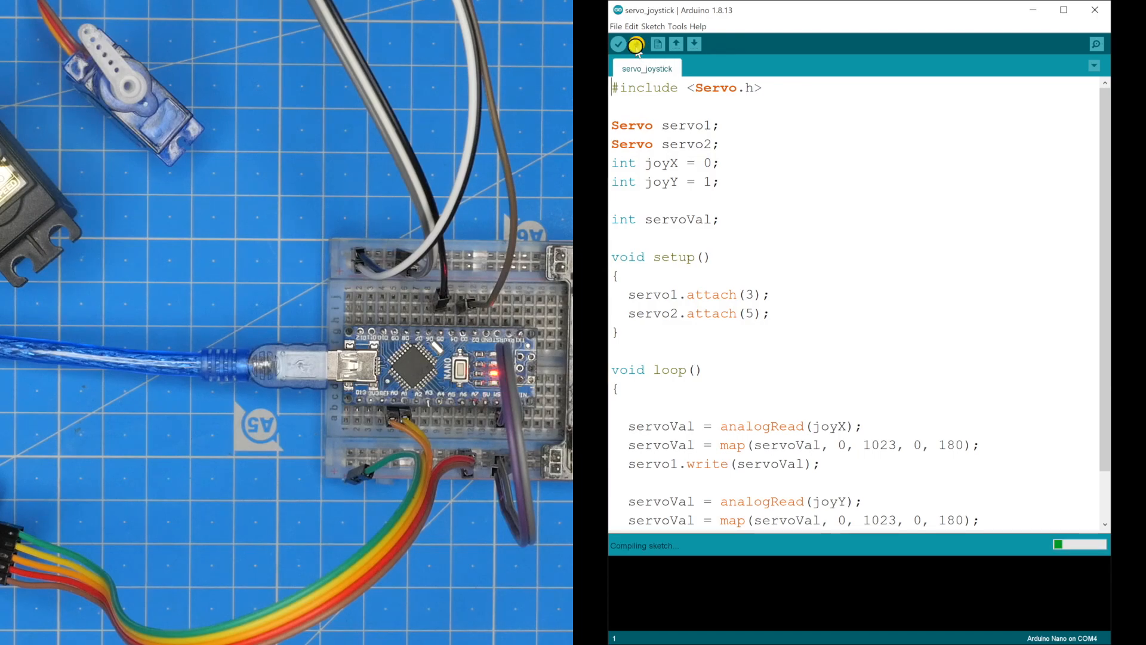